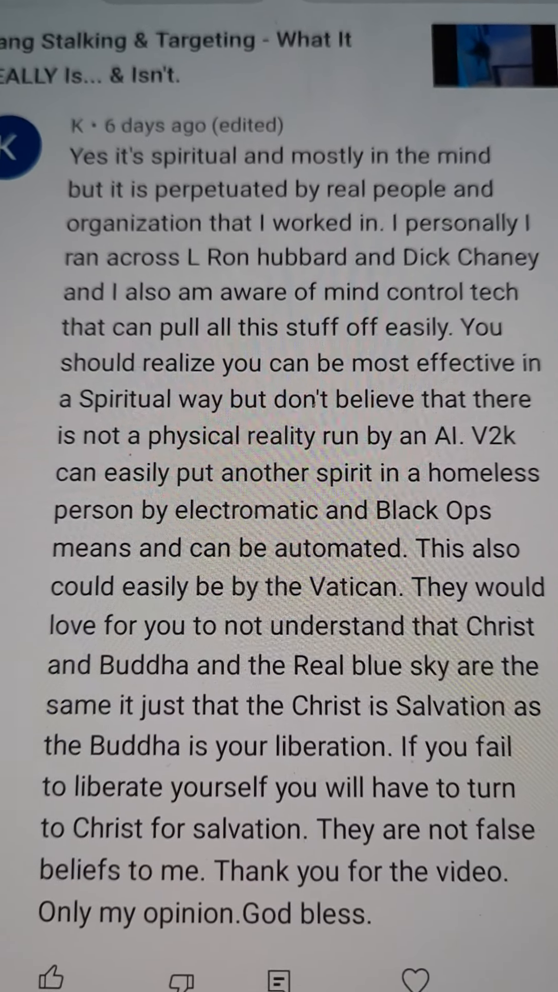
{"action": "scroll", "scroll_direction": "down", "scroll_amount": 3}
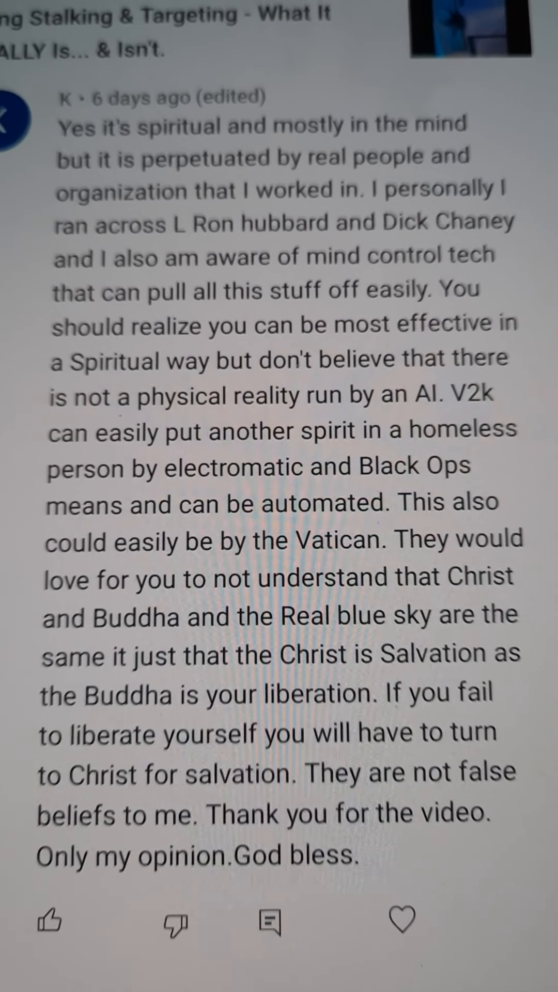
{"action": "scroll", "scroll_direction": "down", "scroll_amount": 3}
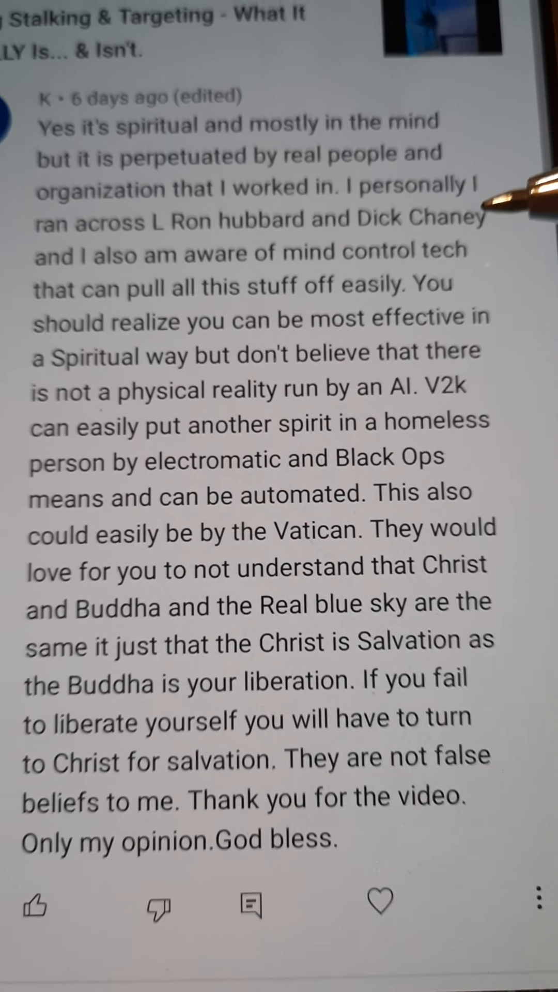
{"action": "scroll", "scroll_direction": "down", "scroll_amount": 3}
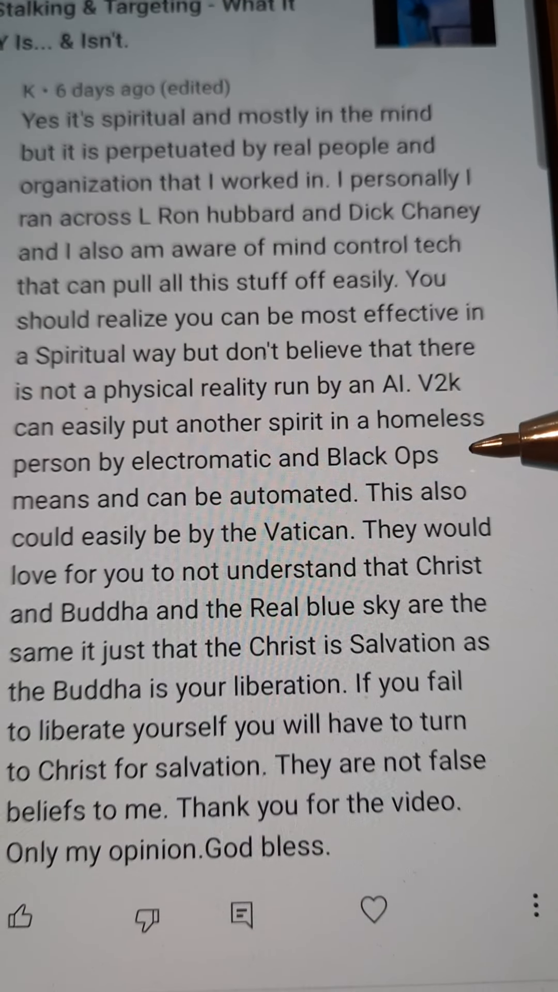
{"action": "scroll", "scroll_direction": "down", "scroll_amount": 3}
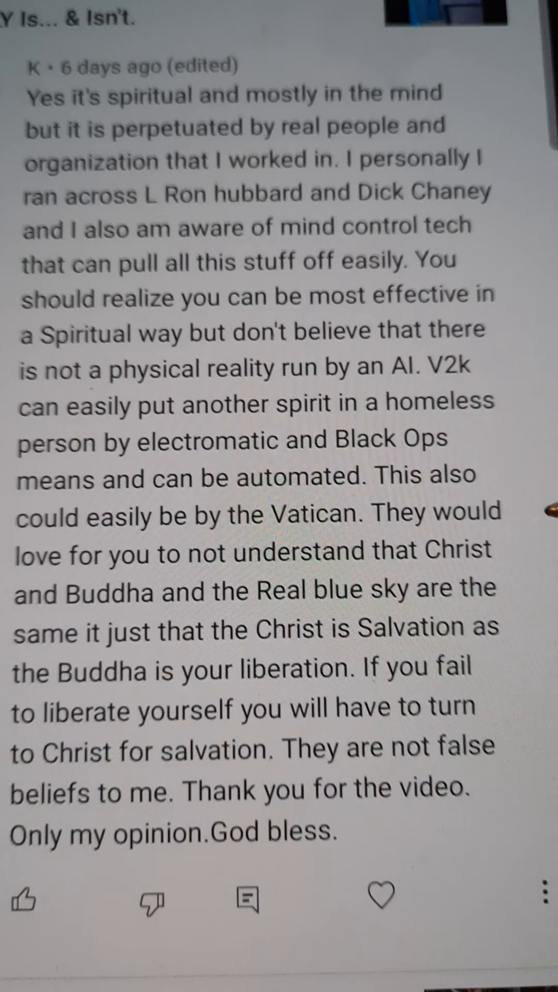
{"action": "scroll", "scroll_direction": "down", "scroll_amount": 3}
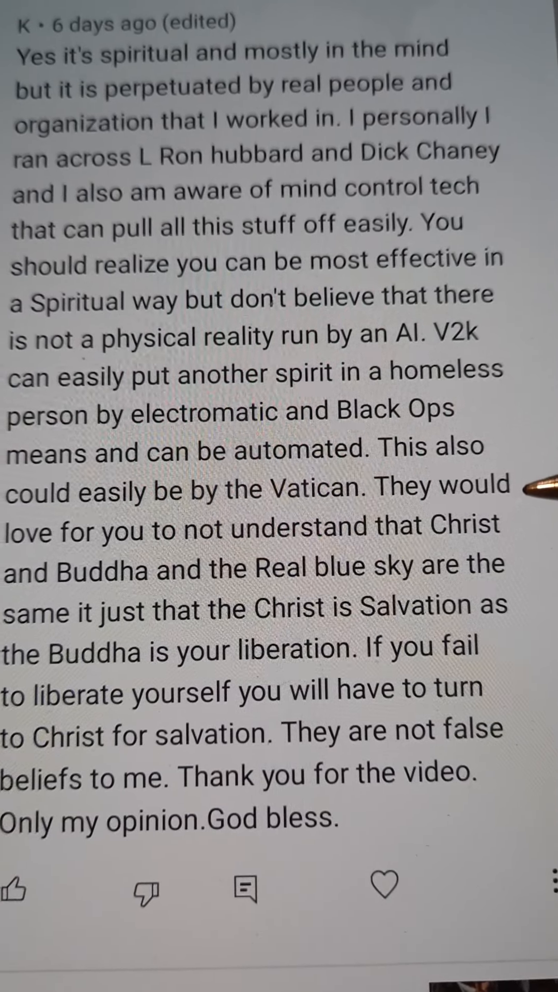
{"action": "scroll", "scroll_direction": "down", "scroll_amount": 3}
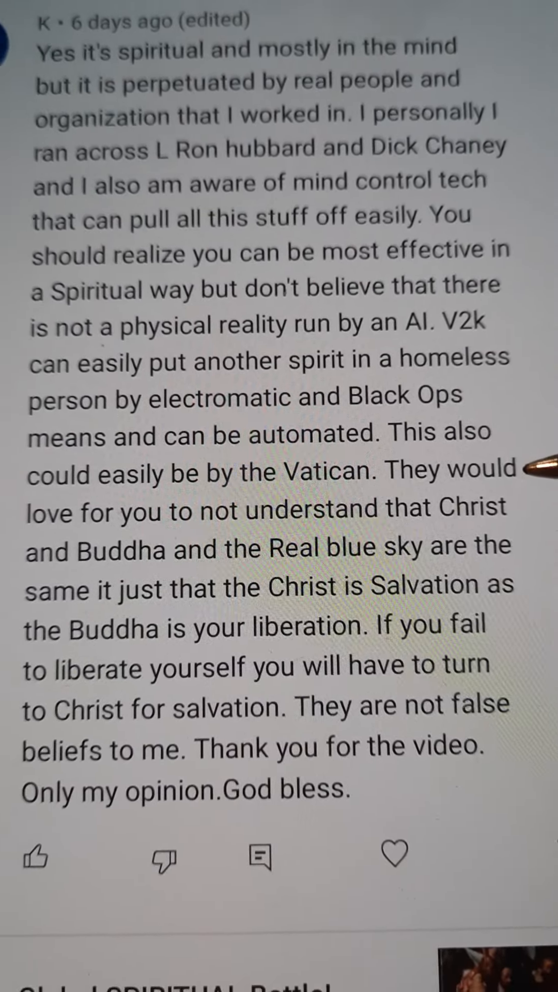
{"action": "scroll", "scroll_direction": "down", "scroll_amount": 3}
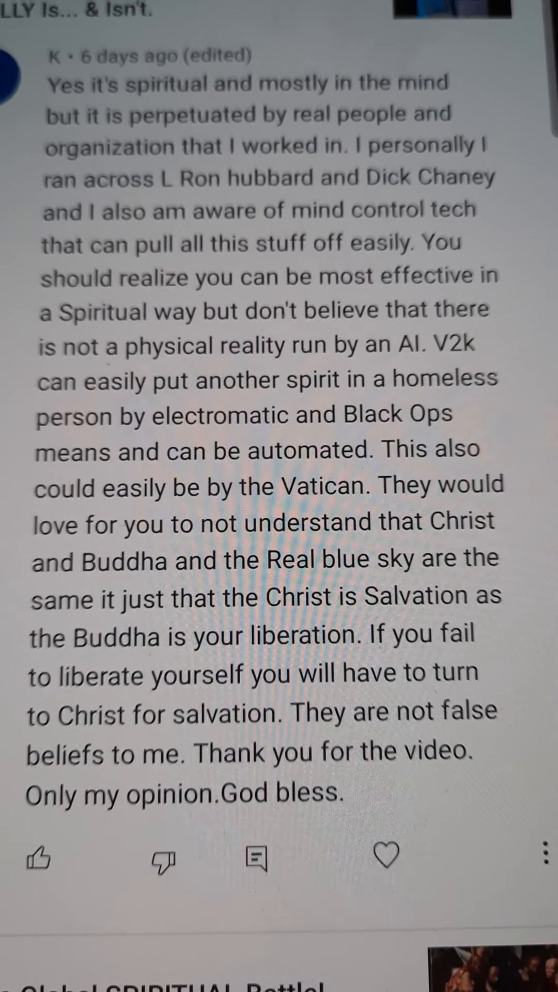
{"action": "scroll", "scroll_direction": "down", "scroll_amount": 3}
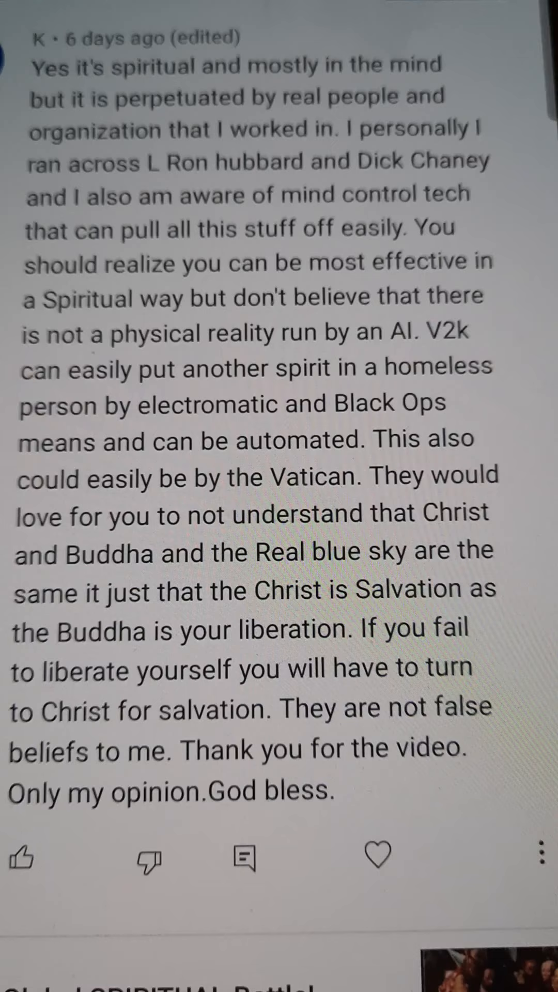
{"action": "scroll", "scroll_direction": "down", "scroll_amount": 3}
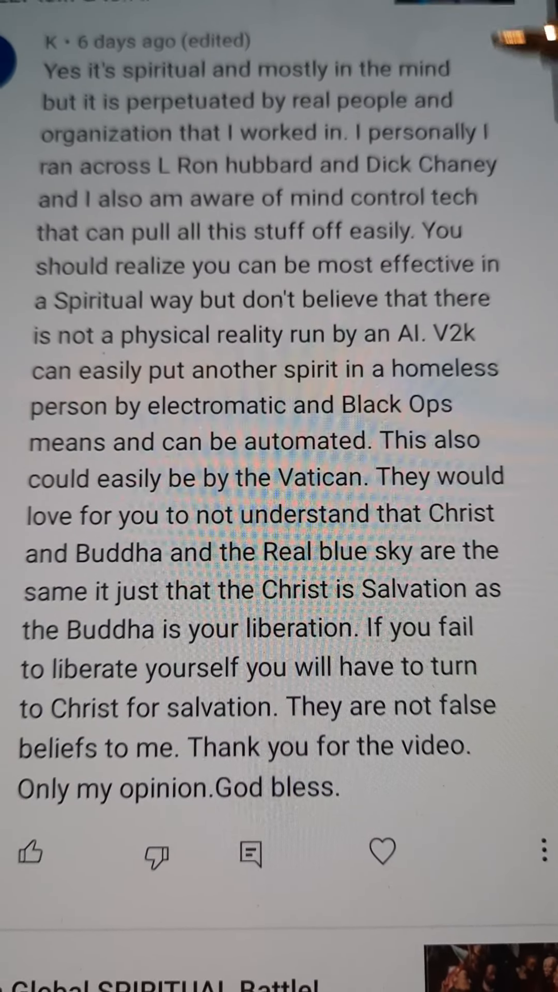
{"action": "scroll", "scroll_direction": "down", "scroll_amount": 3}
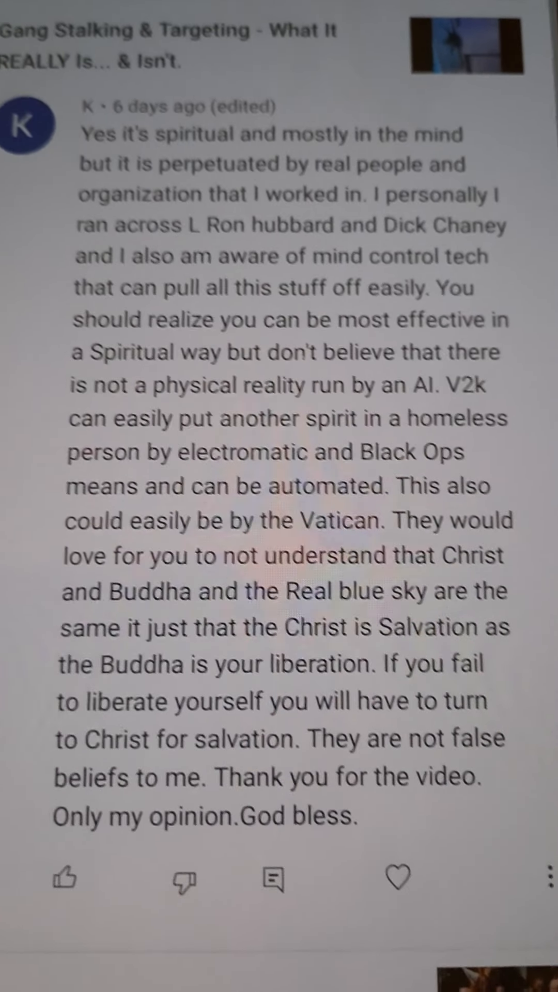
{"action": "scroll", "scroll_direction": "down", "scroll_amount": 3}
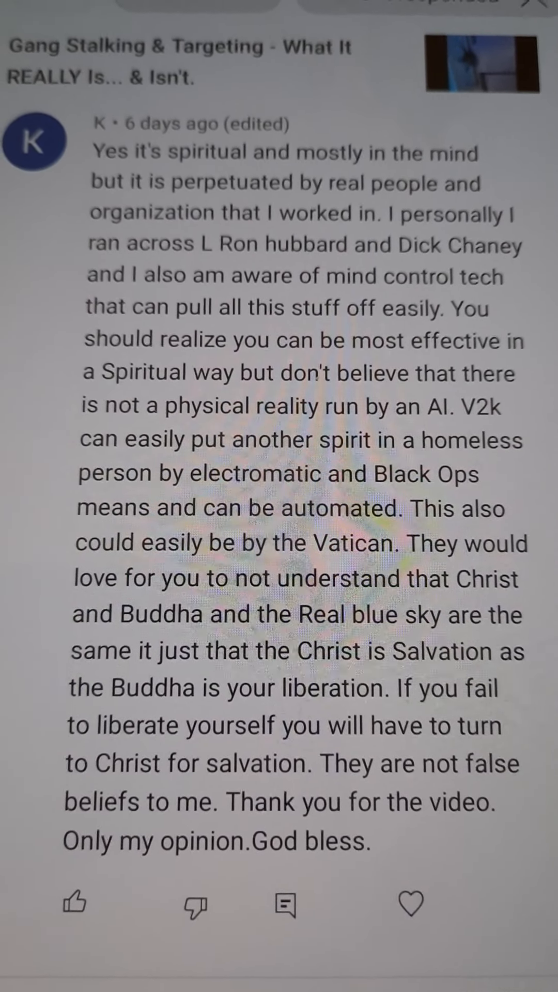
{"action": "scroll", "scroll_direction": "down", "scroll_amount": 3}
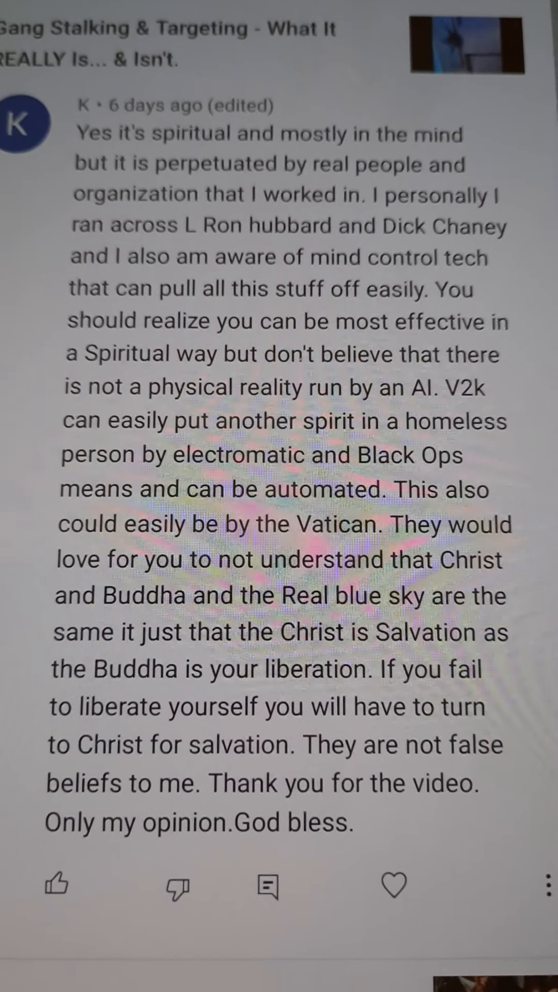